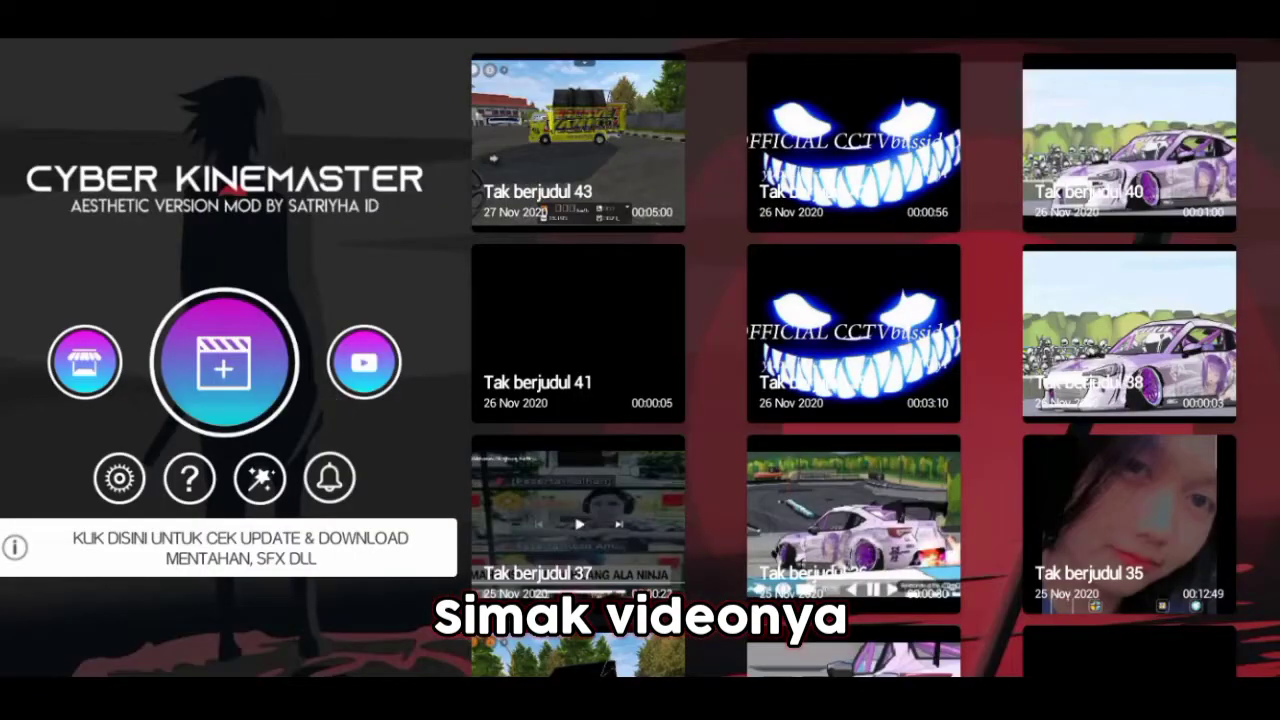
Step: Start a new KineMaster project and add the truck-driving clip from DCIM/Screenshots
left_click(224, 362)
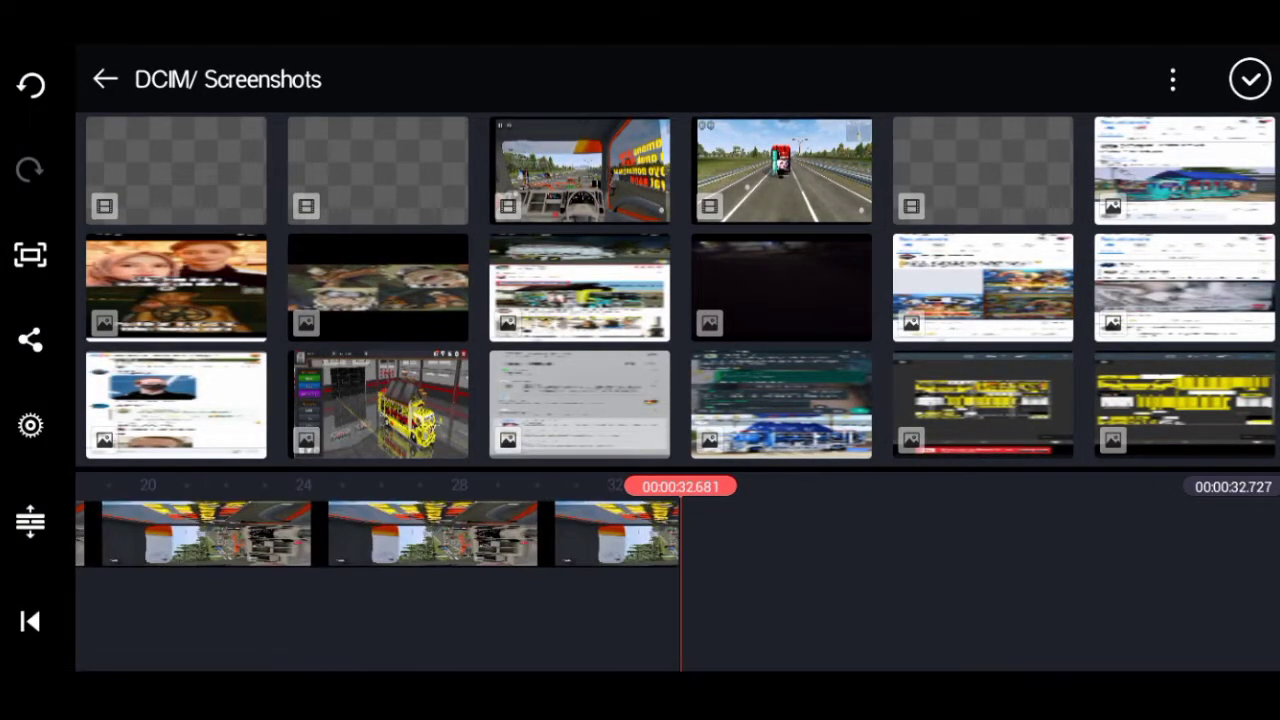
left_click(1248, 80)
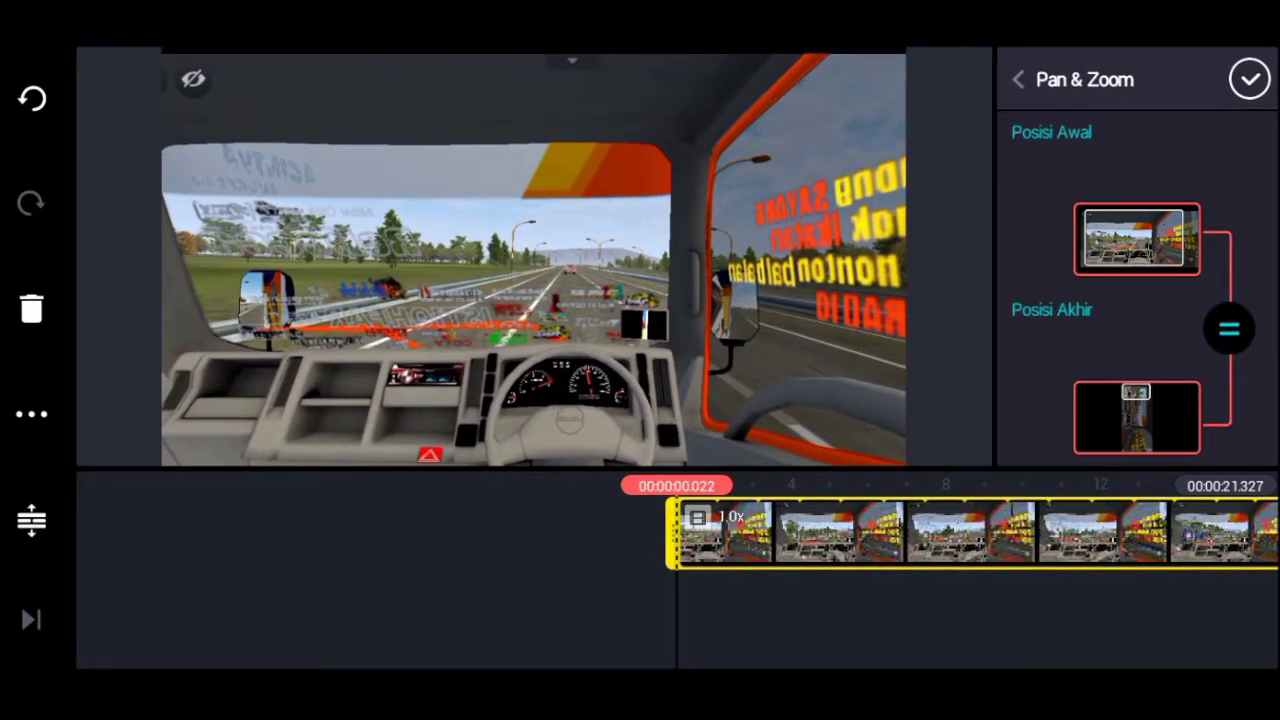
Step: Leave KineMaster and launch Infinite Design from the Editing apps folder
left_click(1018, 80)
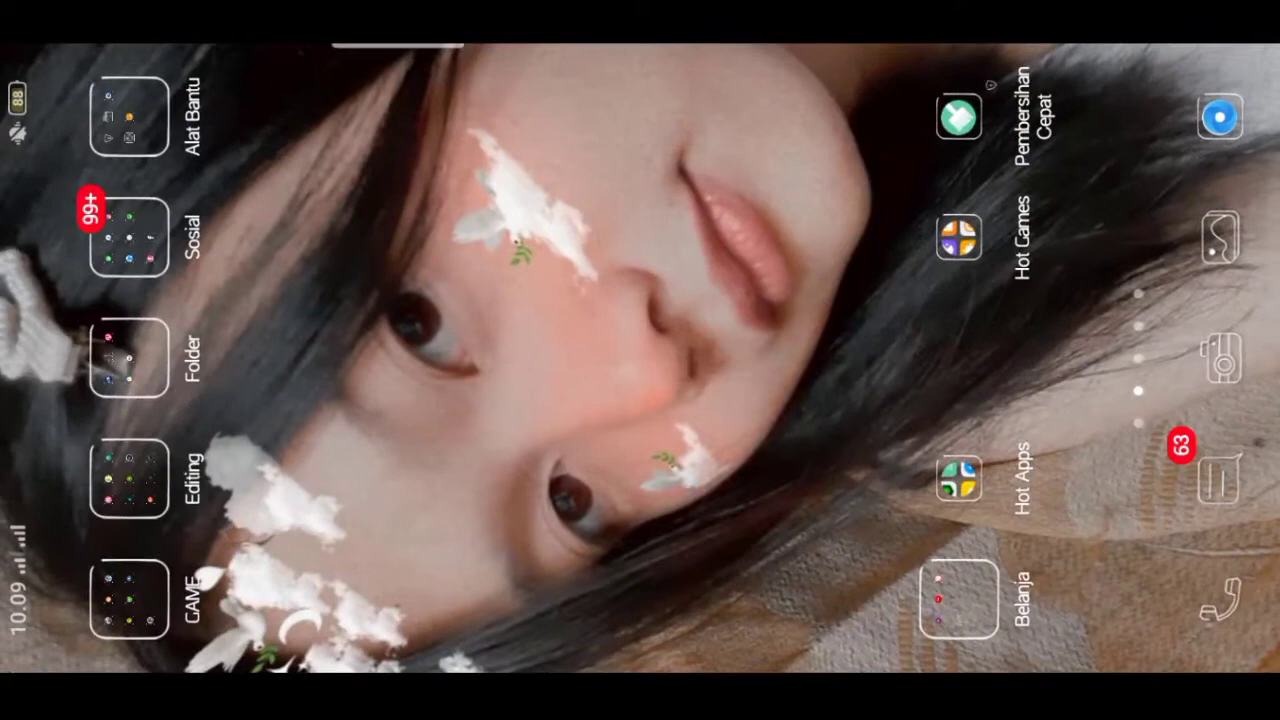
left_click(128, 490)
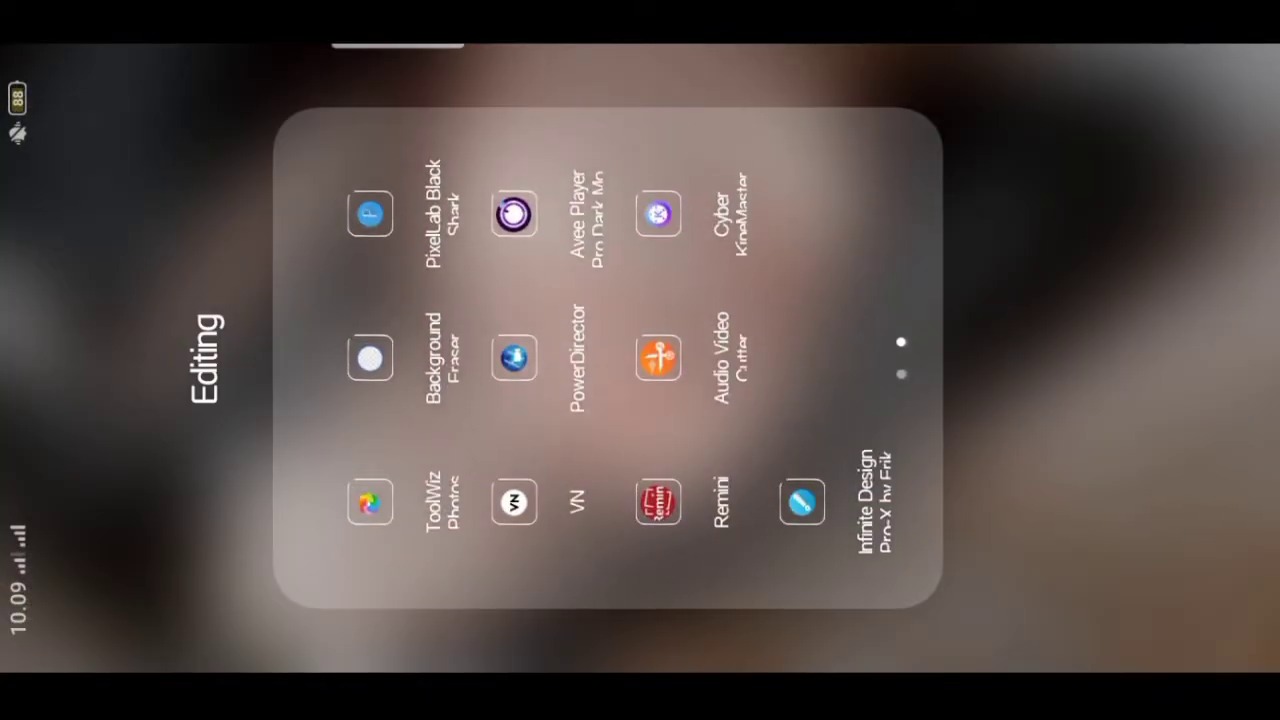
left_click(800, 502)
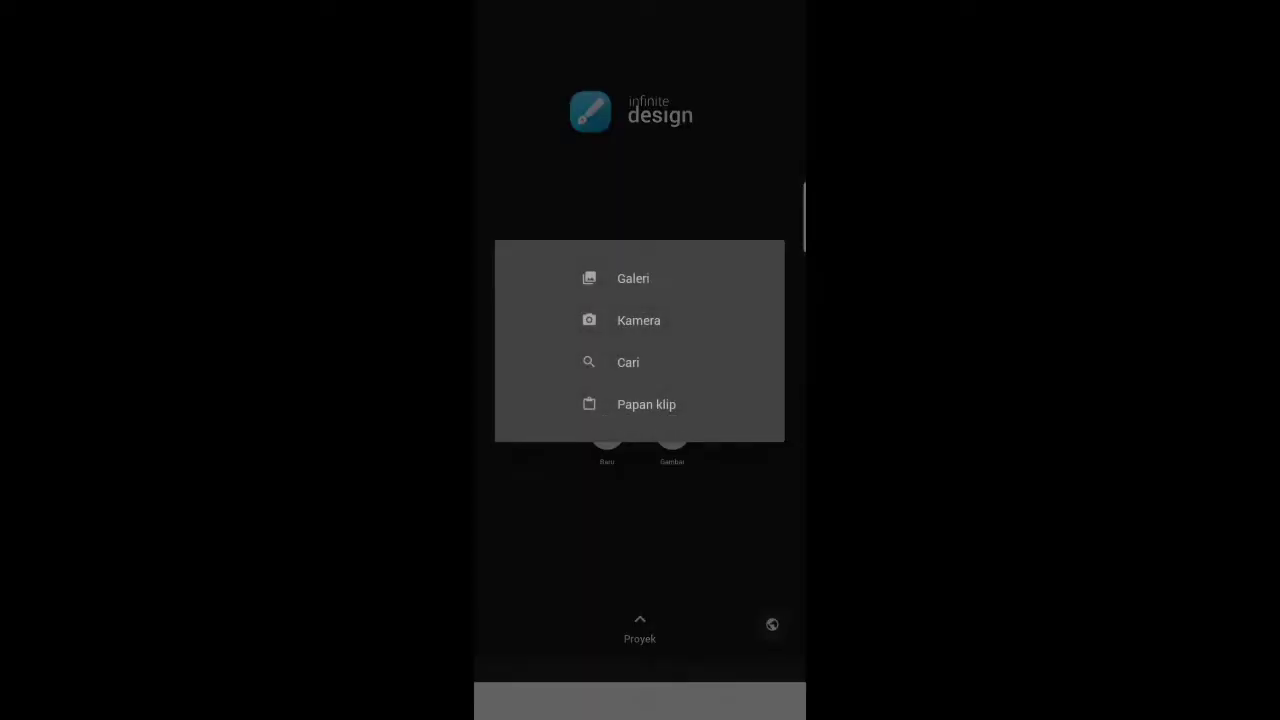
Step: Import the truck-cab screenshot from the gallery as an image layer on the canvas
left_click(632, 278)
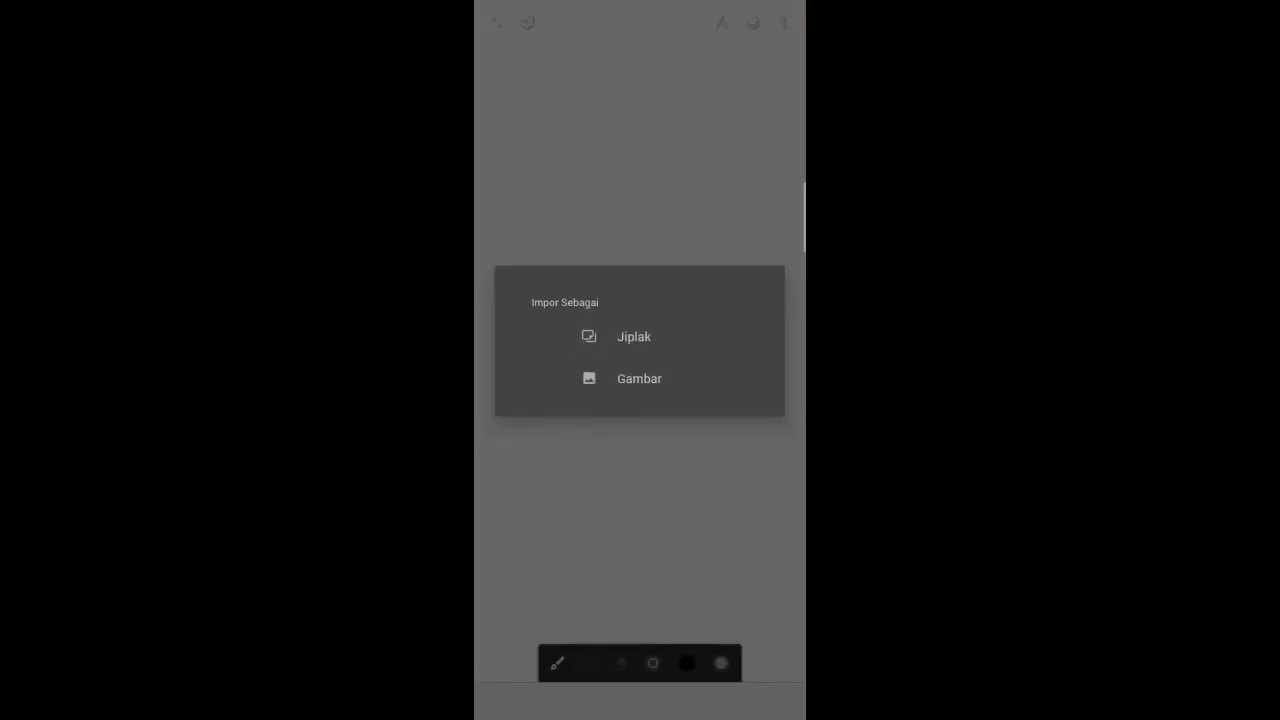
left_click(640, 378)
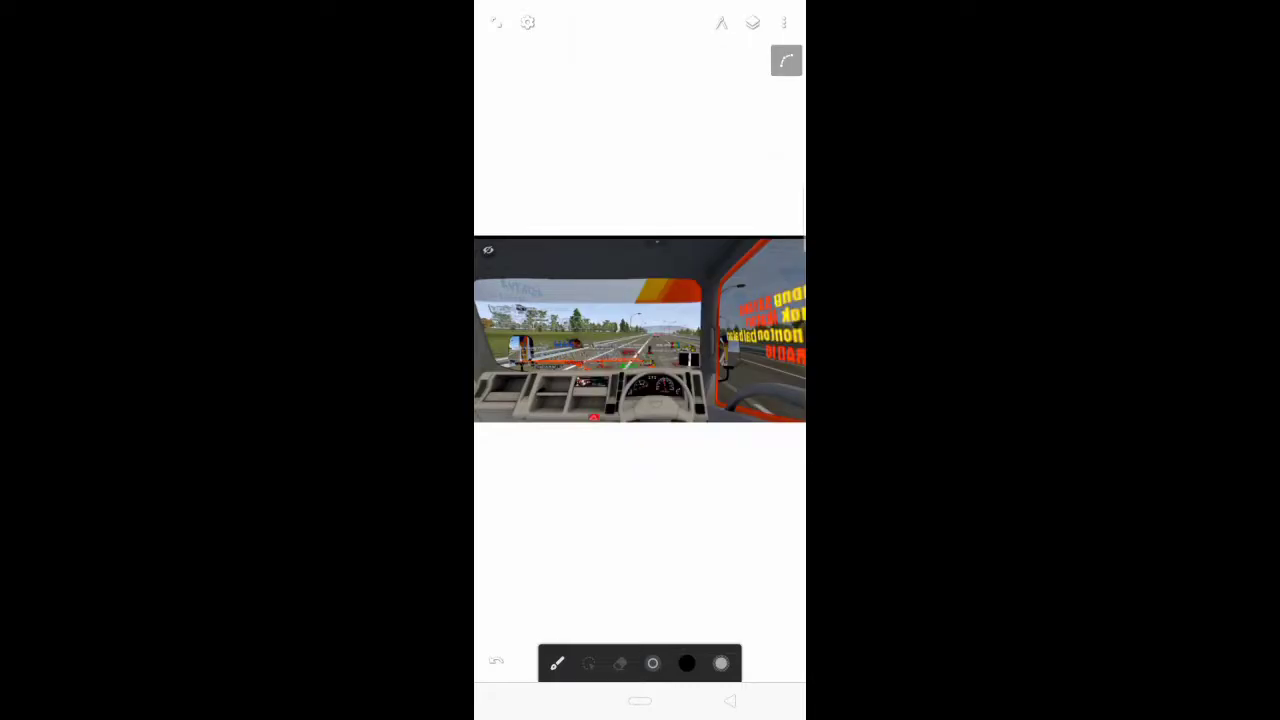
left_click(556, 664)
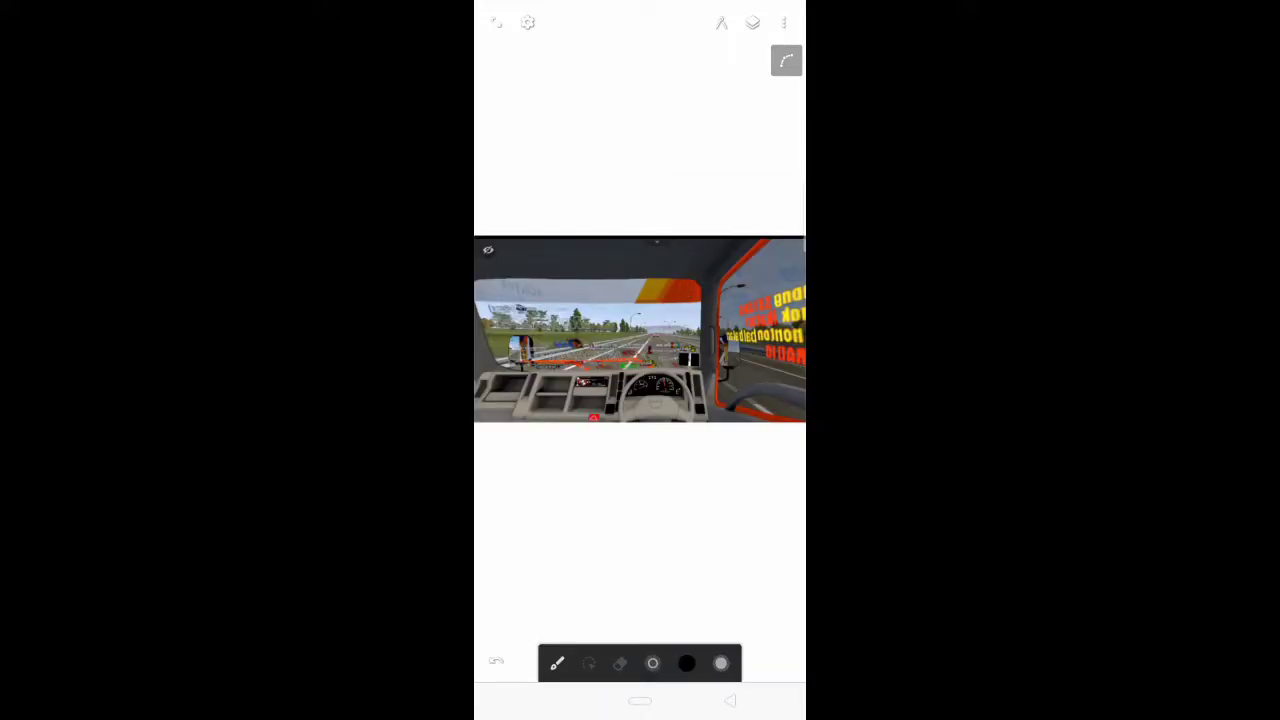
Step: Choose bright green from the colour wheel as the drawing colour
left_click(684, 664)
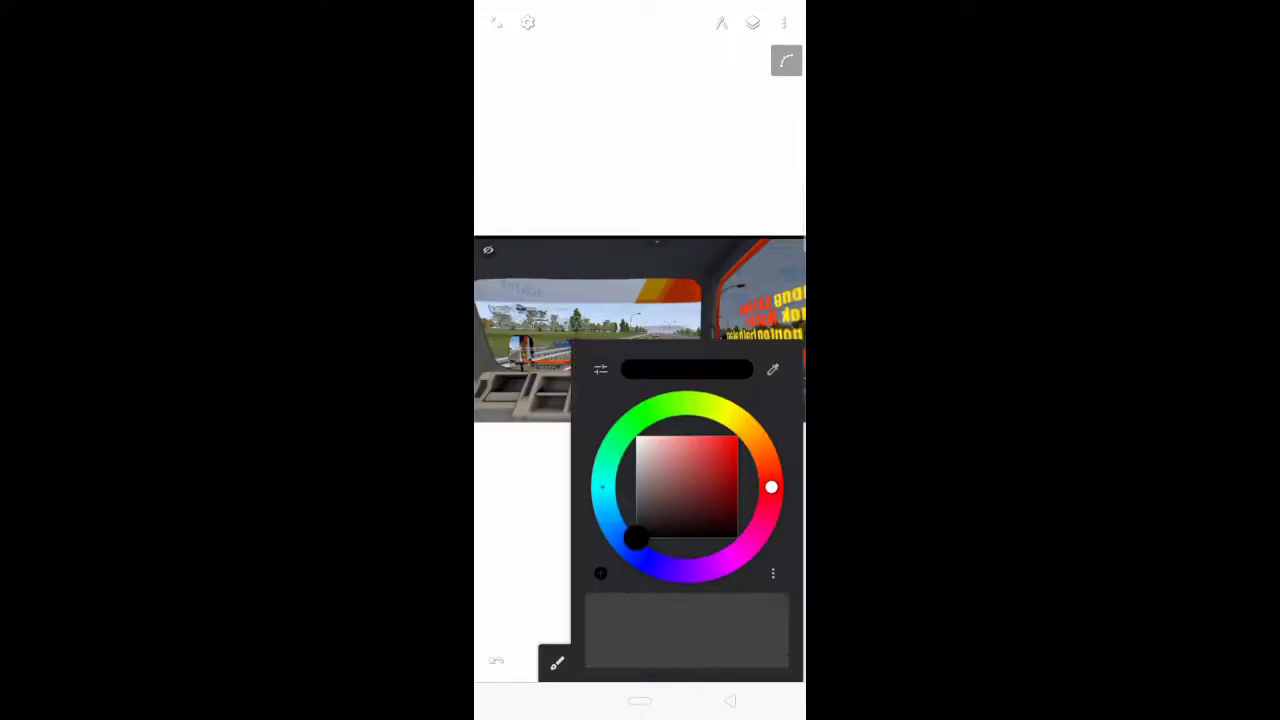
left_click(656, 396)
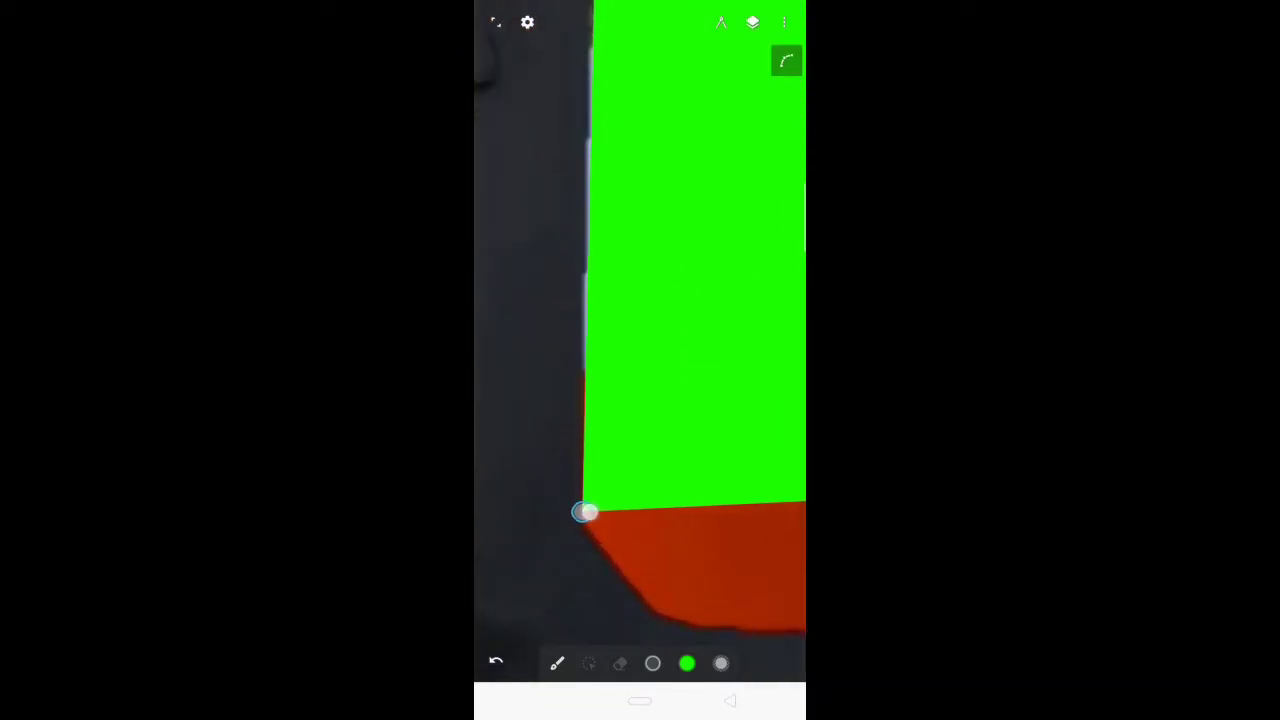
Step: Cover the windshield and window-pillar glass areas with solid green fill shapes
left_click_drag(590, 512, 600, 420)
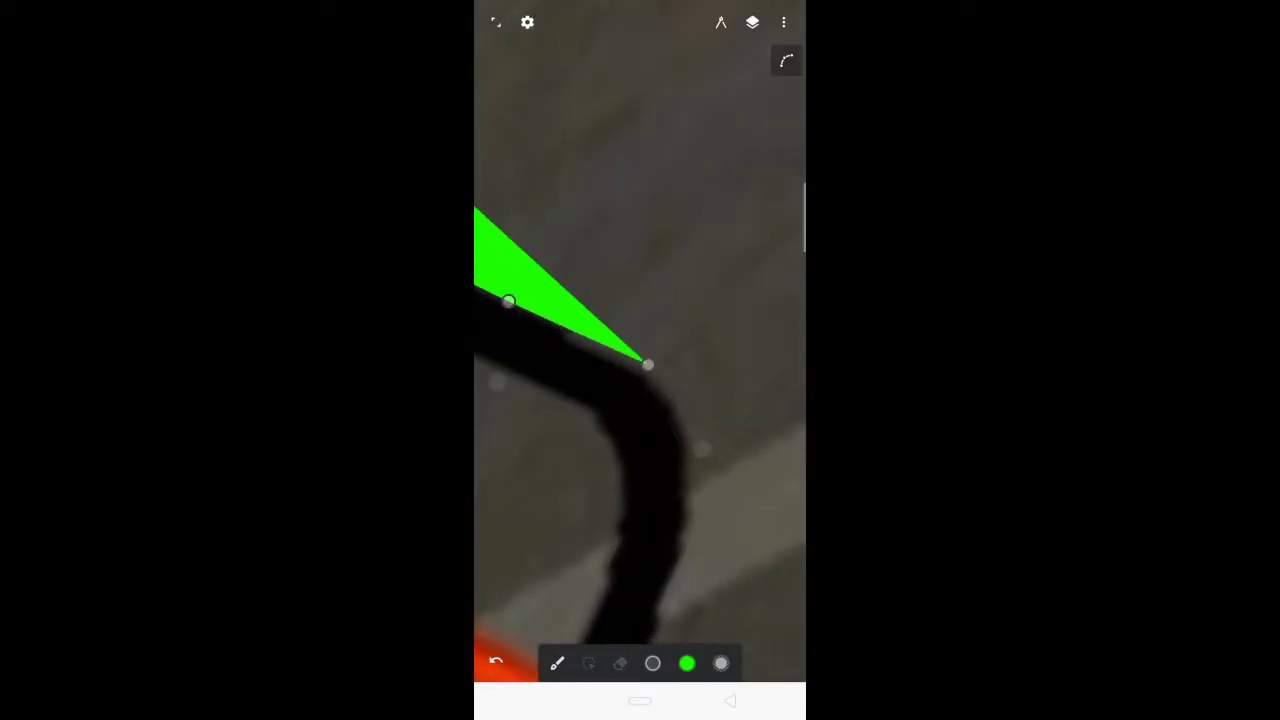
left_click_drag(648, 364, 684, 530)
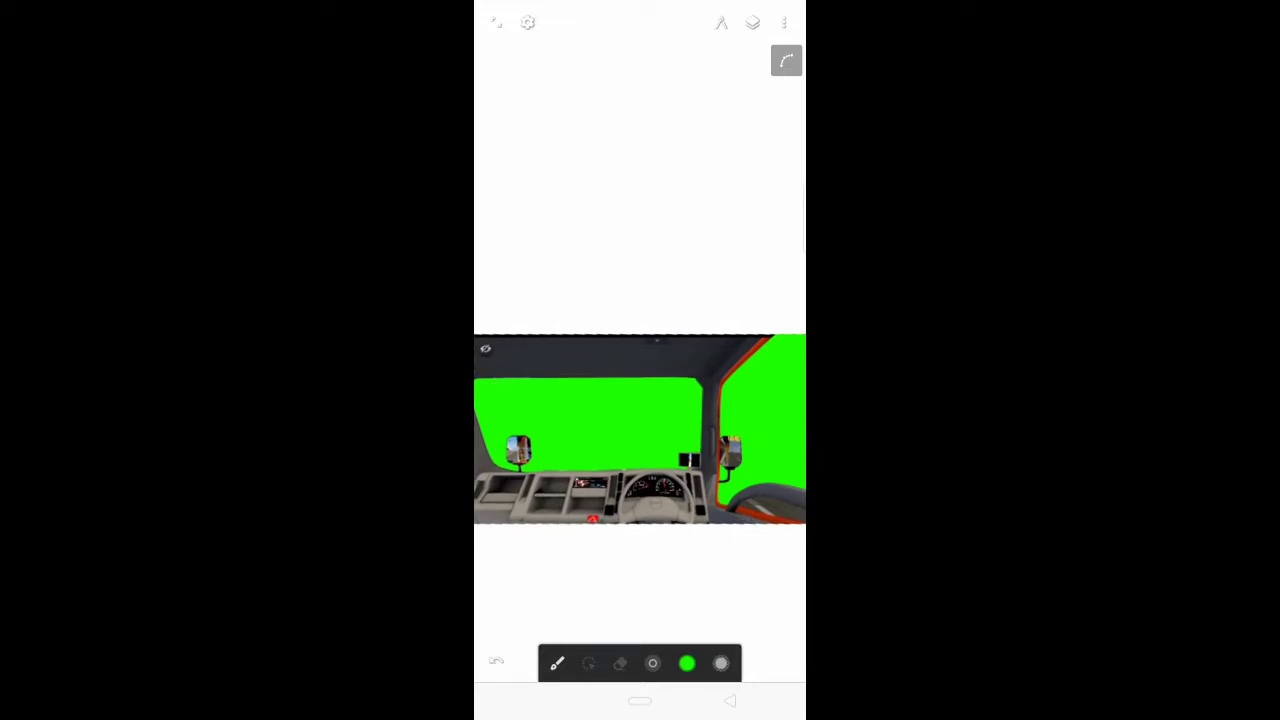
Step: Export the green-screen cab drawing as a 2880 x 5912 PNG named Proyek 2
left_click(784, 22)
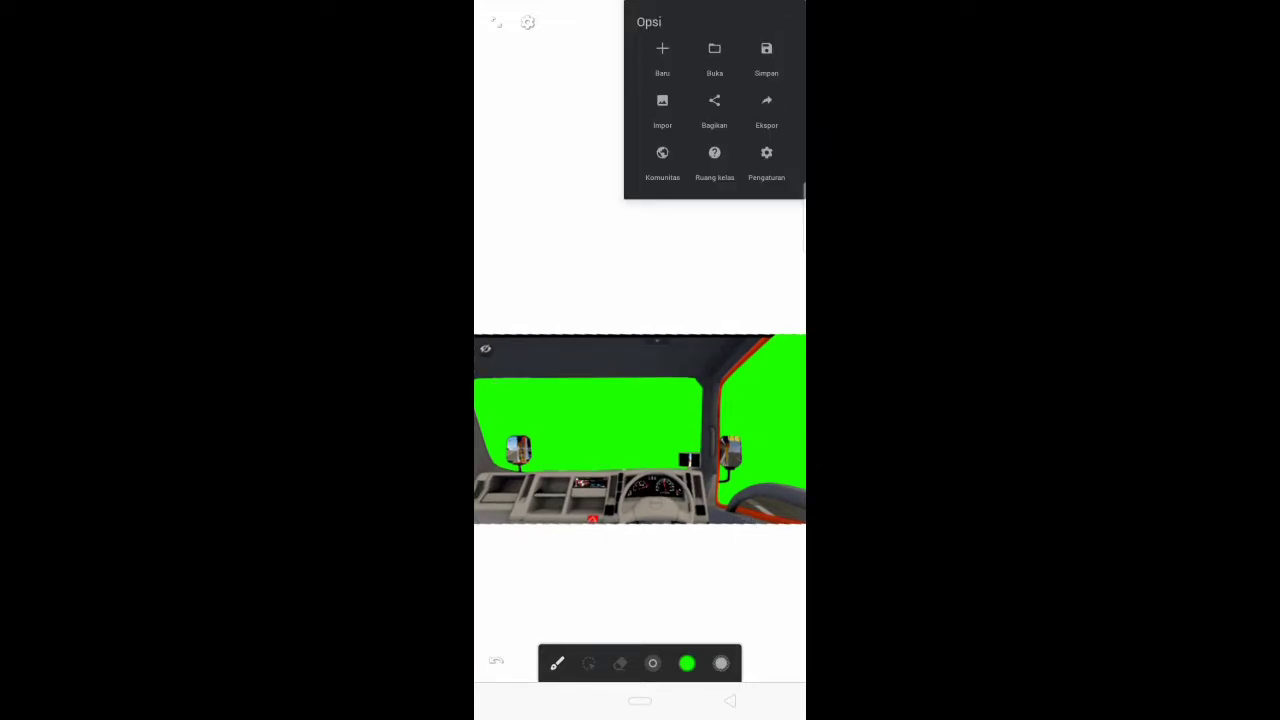
left_click(766, 56)
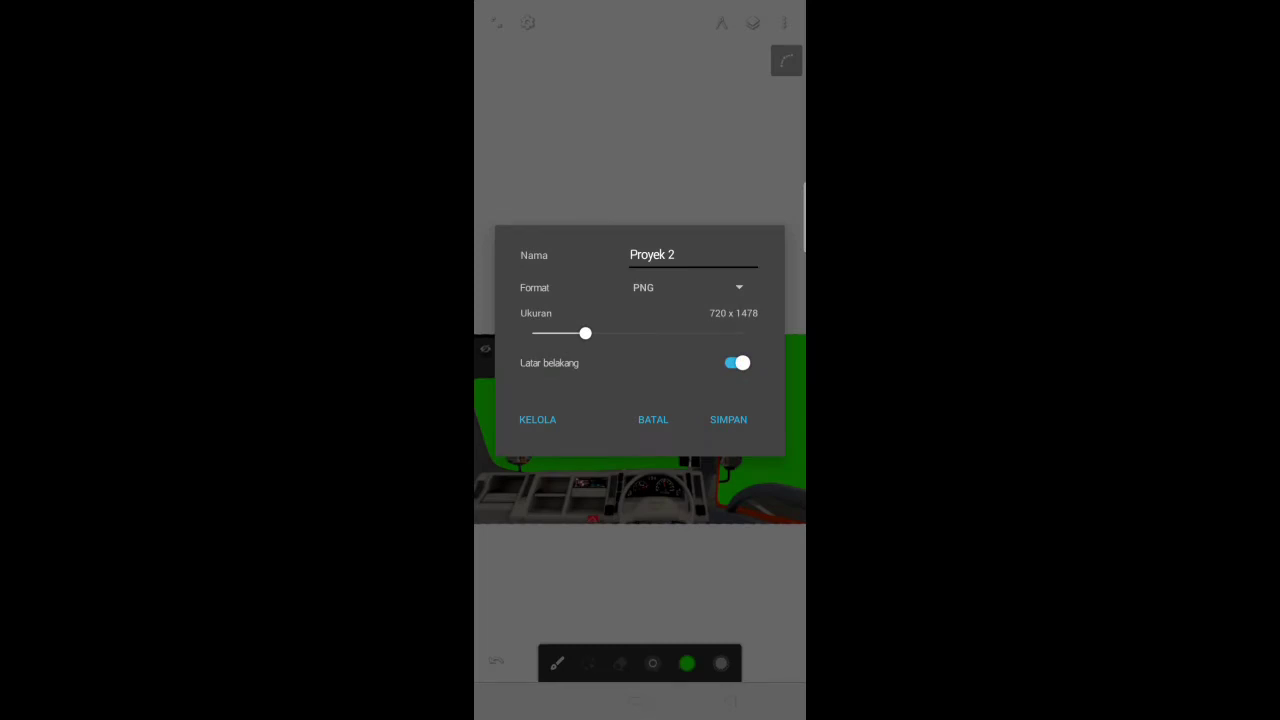
left_click_drag(586, 332, 744, 332)
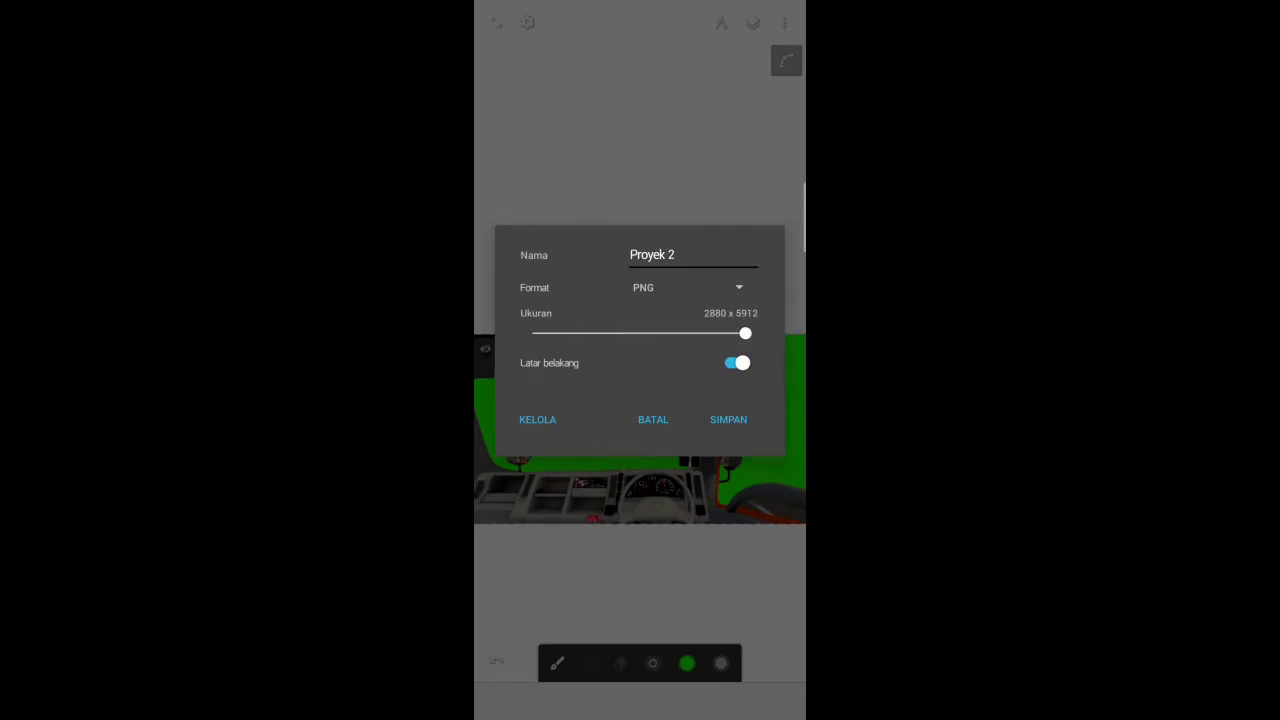
left_click(736, 364)
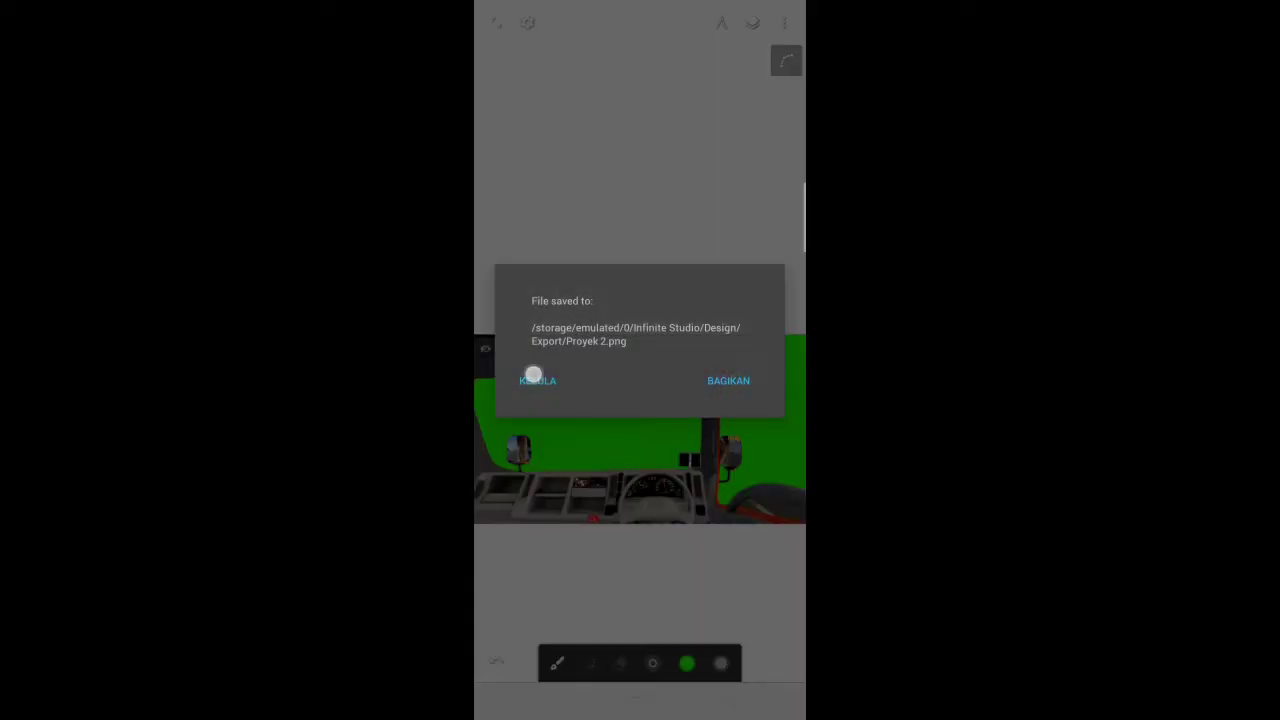
left_click(536, 380)
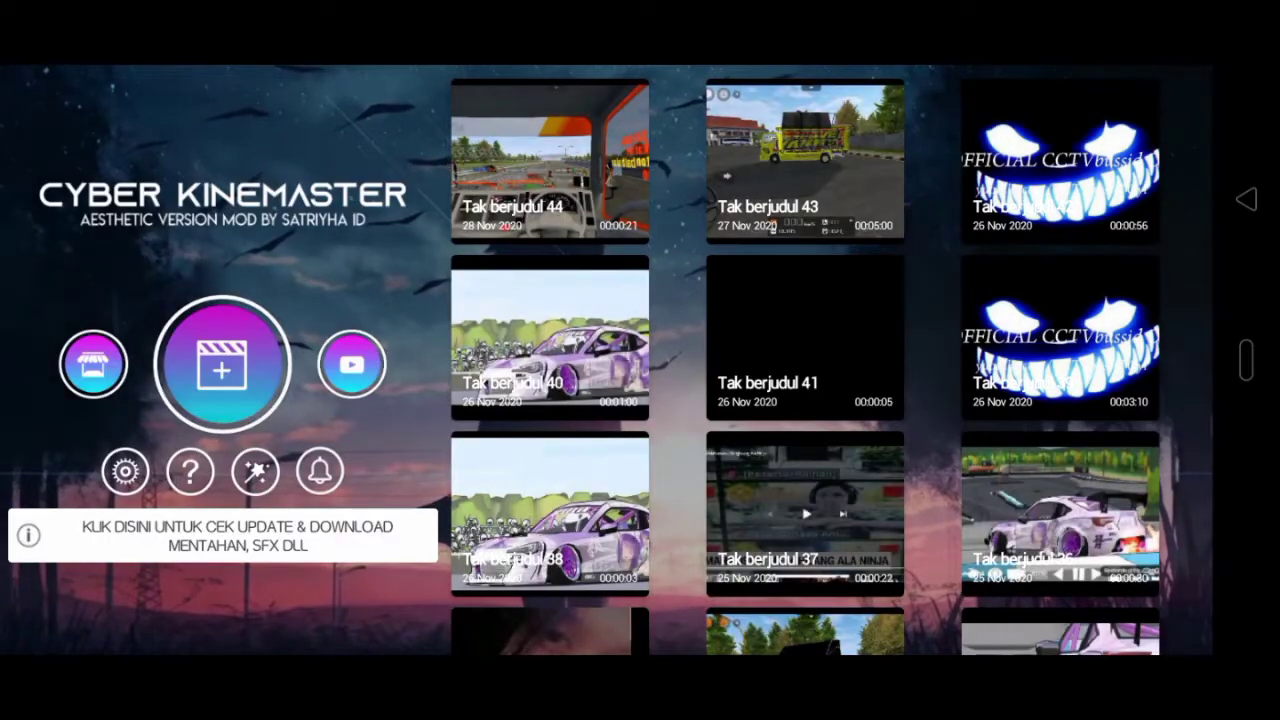
Step: Start a new KineMaster project and browse the media folders for the driving recording
left_click(224, 364)
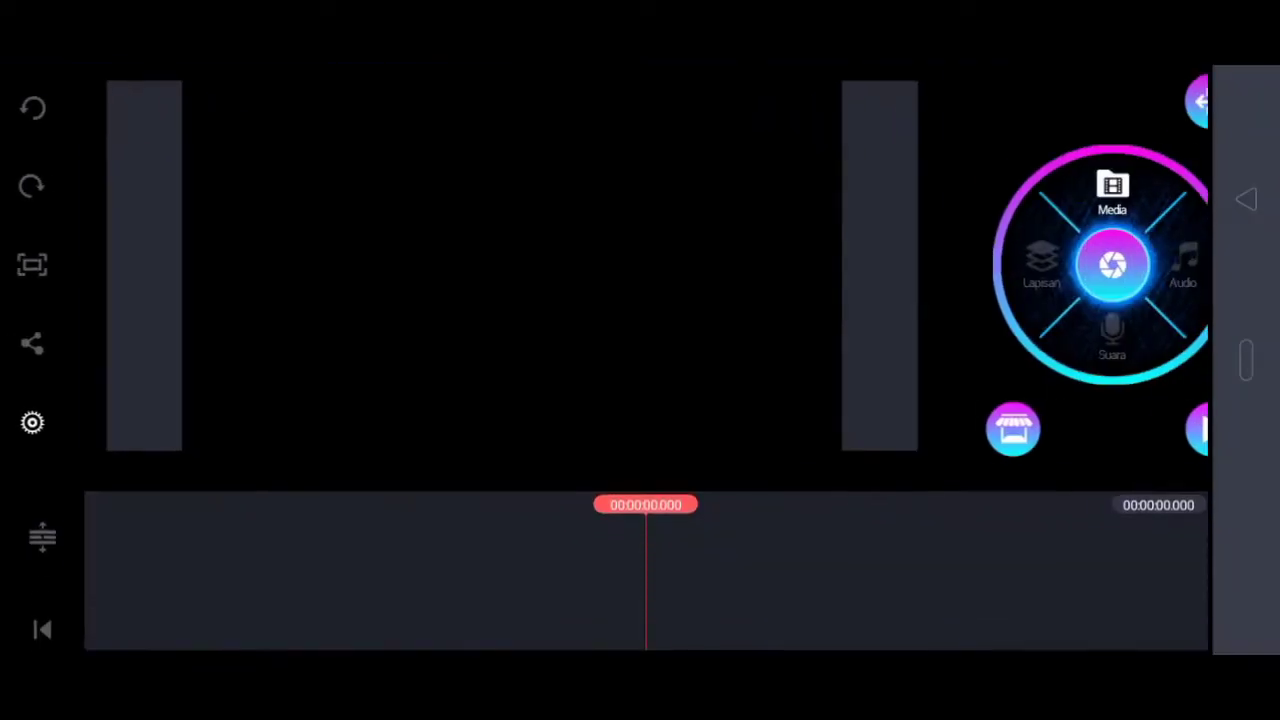
left_click(1112, 190)
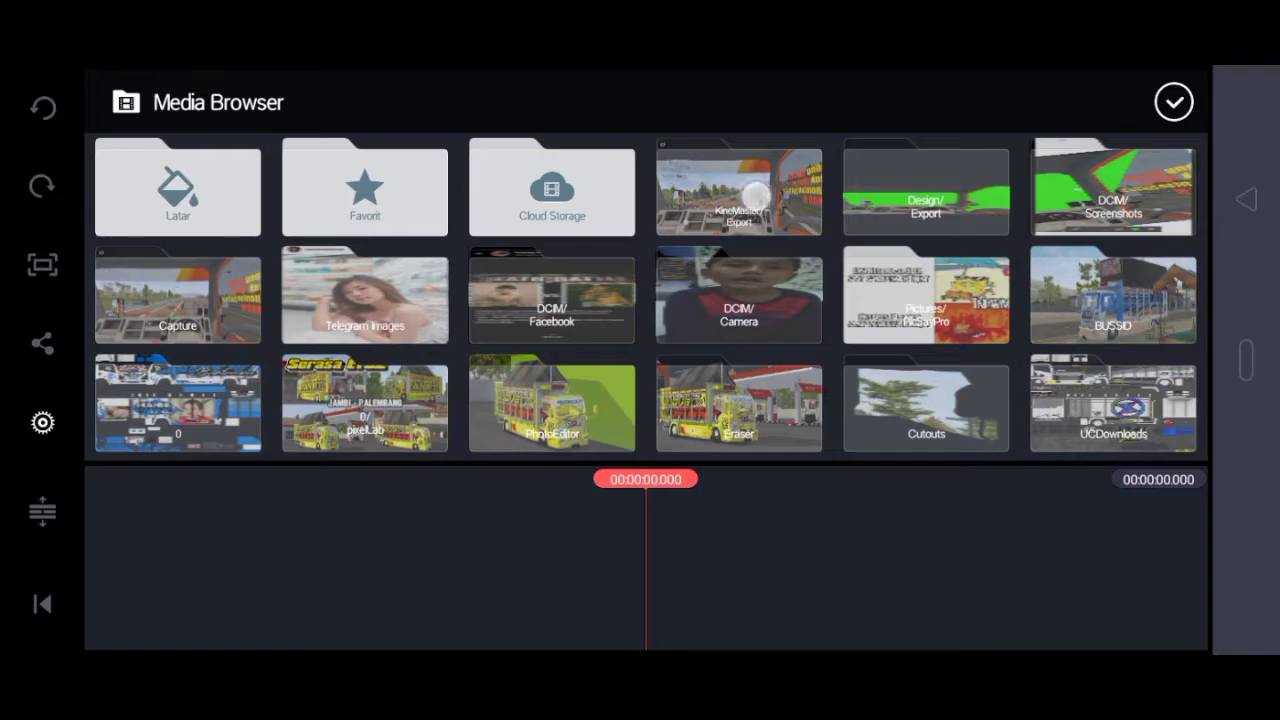
left_click(1112, 188)
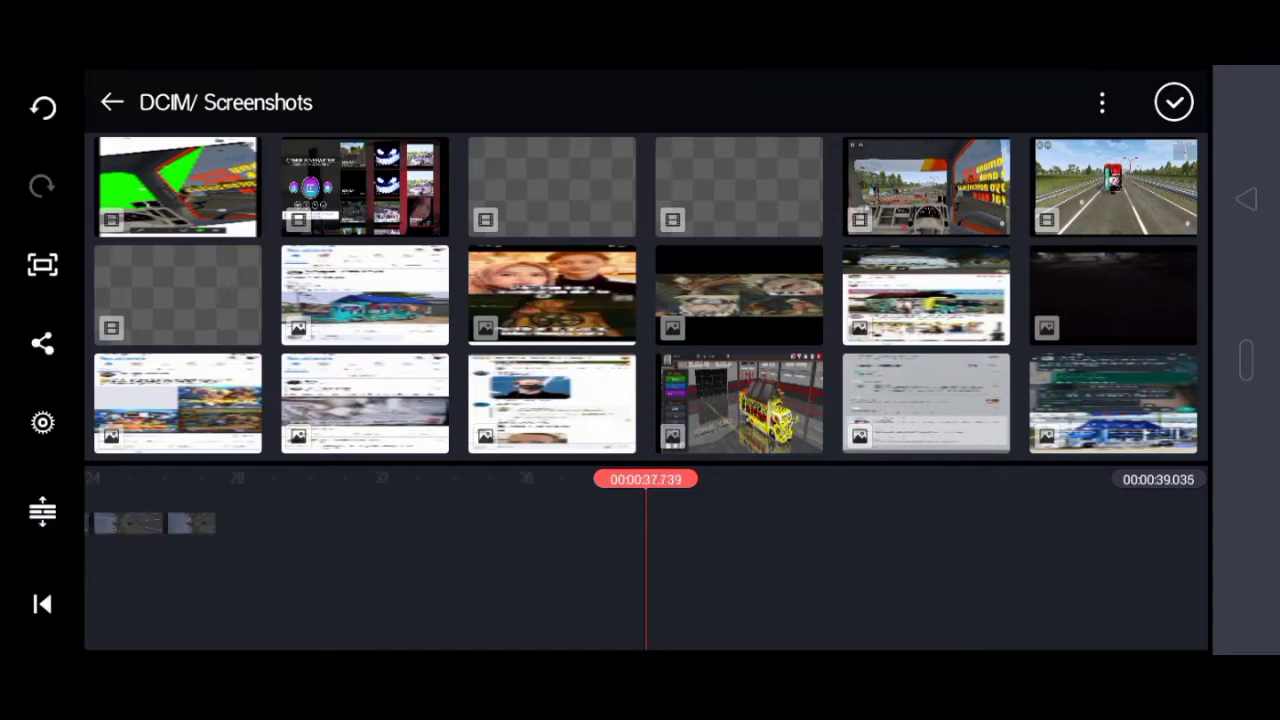
Step: Trim the clip left of the 10-second playhead, cutting the project from 39.035 to 29.135 seconds
left_click(1174, 102)
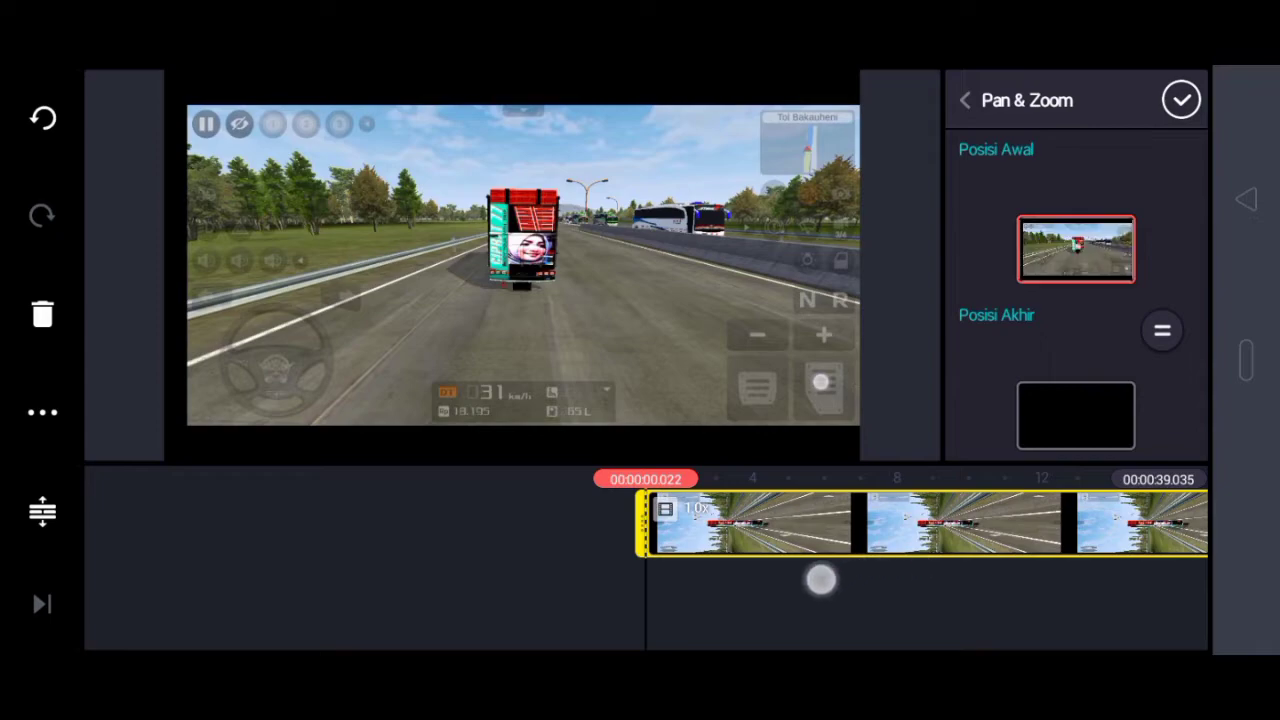
left_click_drag(820, 580, 716, 560)
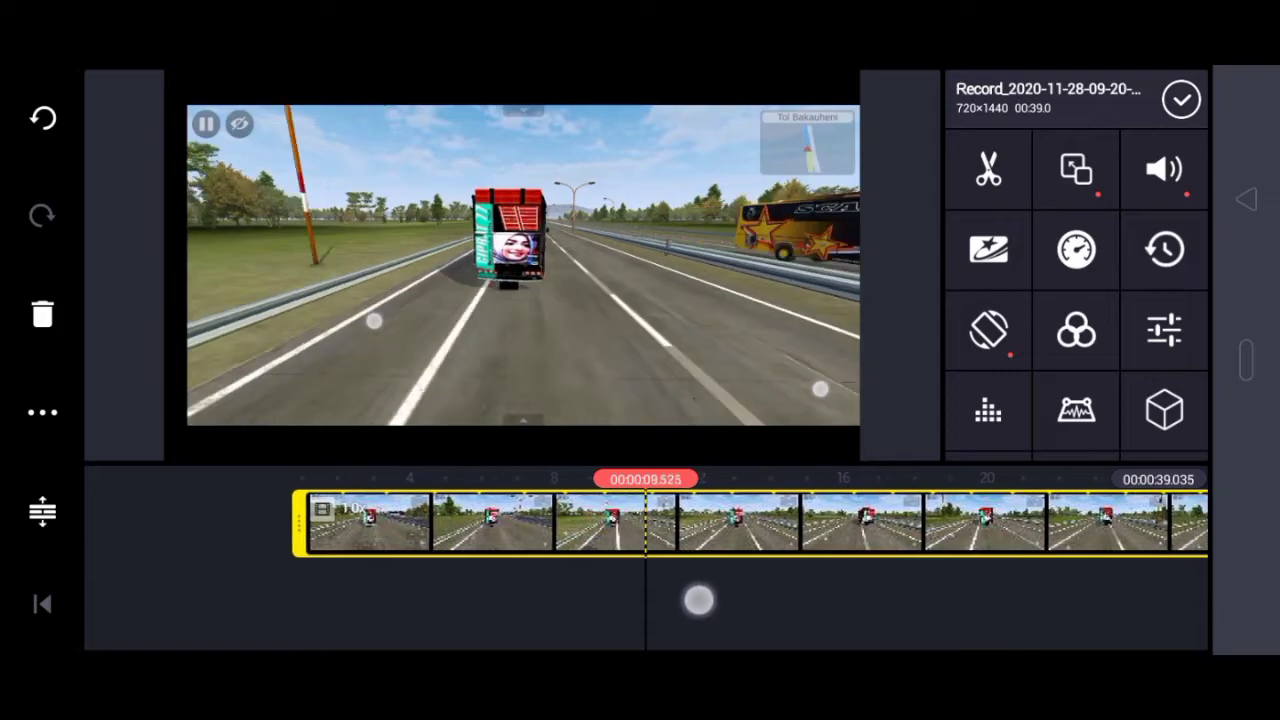
left_click(988, 168)
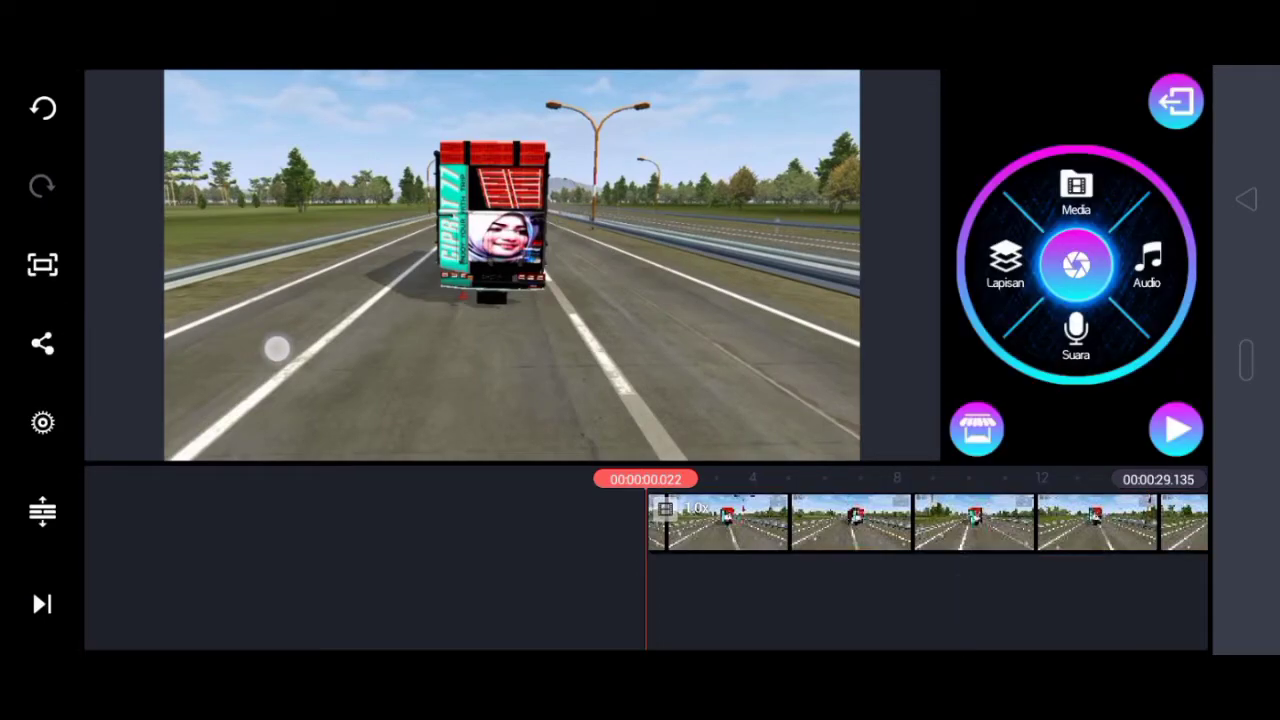
Step: Add Proyek 2.png from Design/Export as a layer above the truck video
left_click(1076, 192)
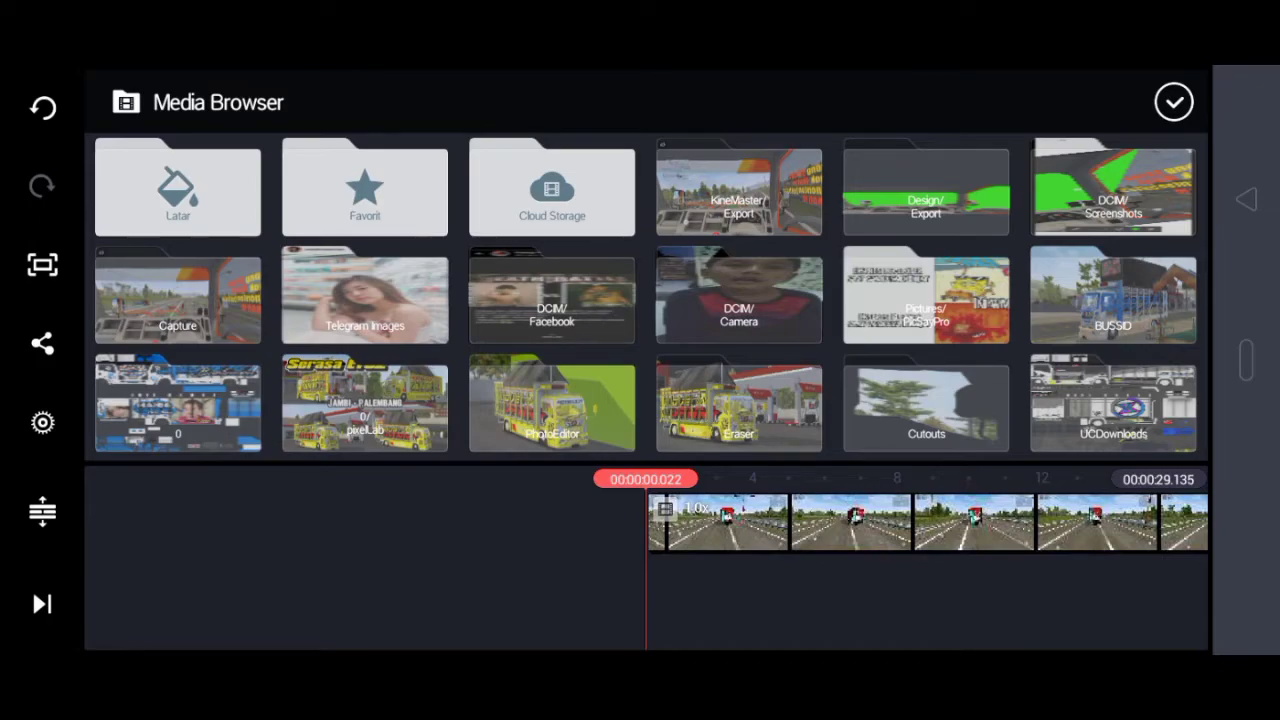
left_click(738, 190)
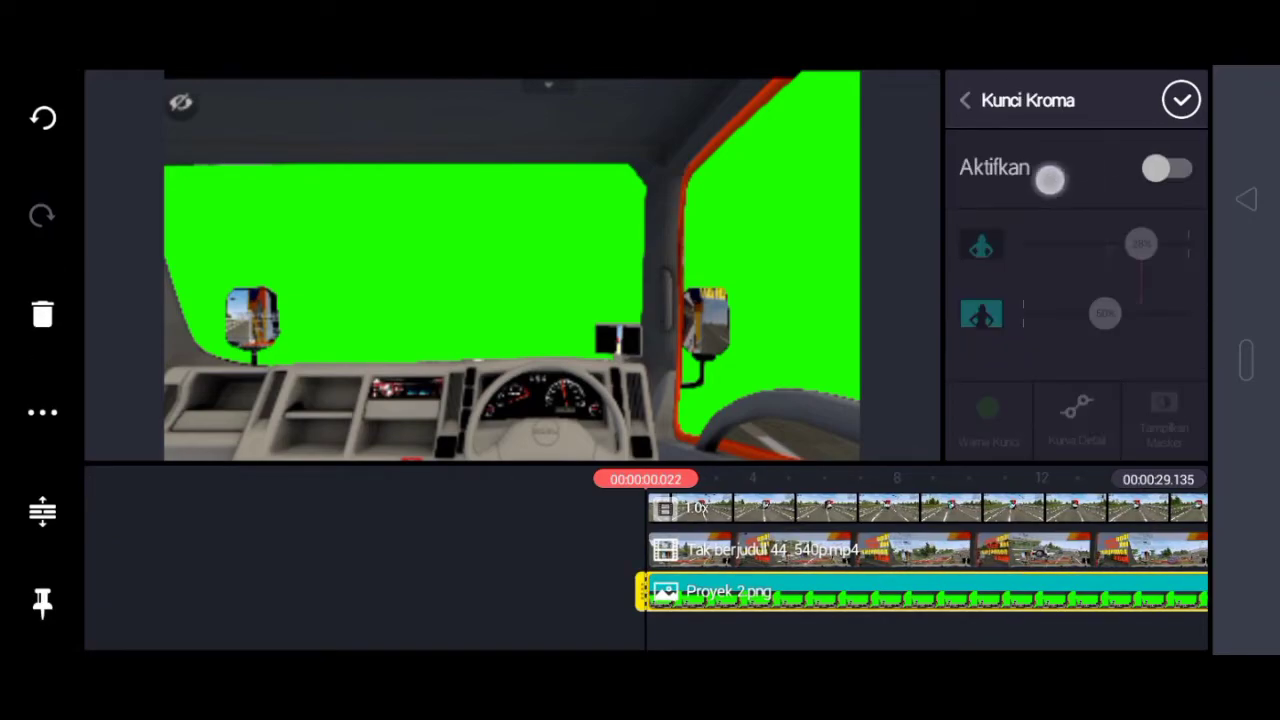
Step: Enable chroma key on the cab layer so its green areas turn transparent
left_click(1168, 168)
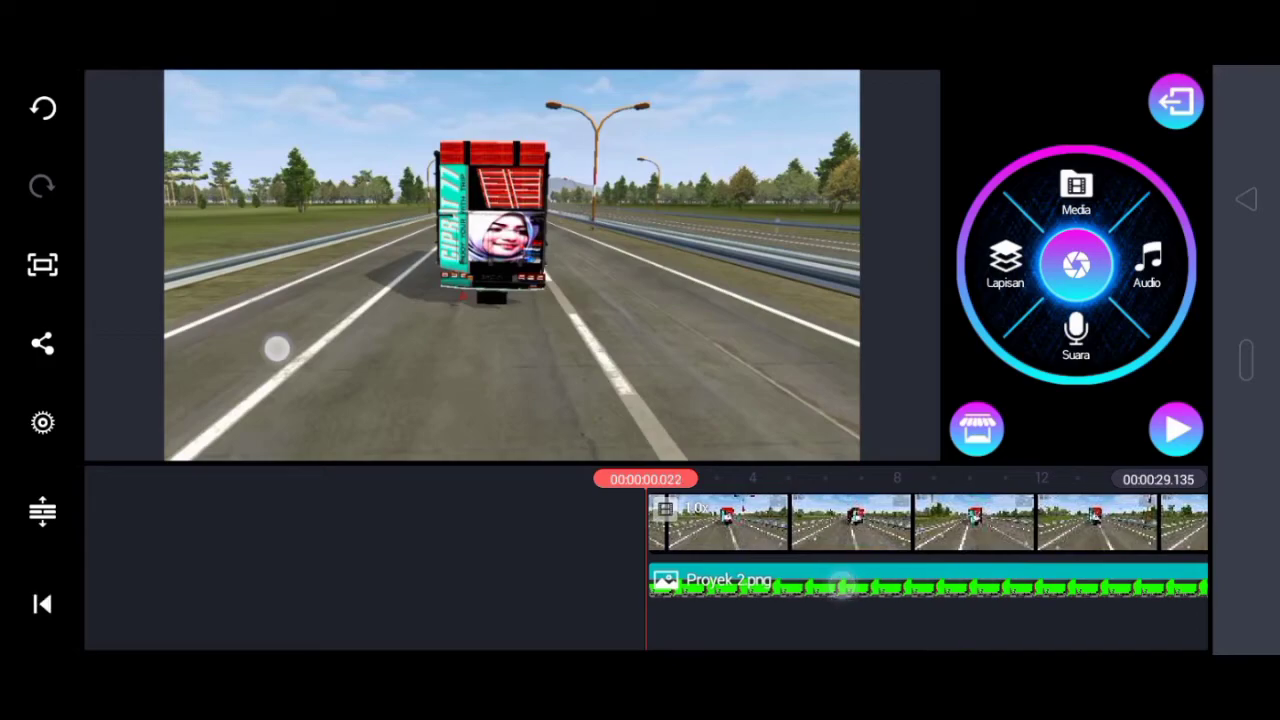
Step: Check the cab layer's opacity and scrub the timeline to preview the keyed overlay
left_click(1176, 428)
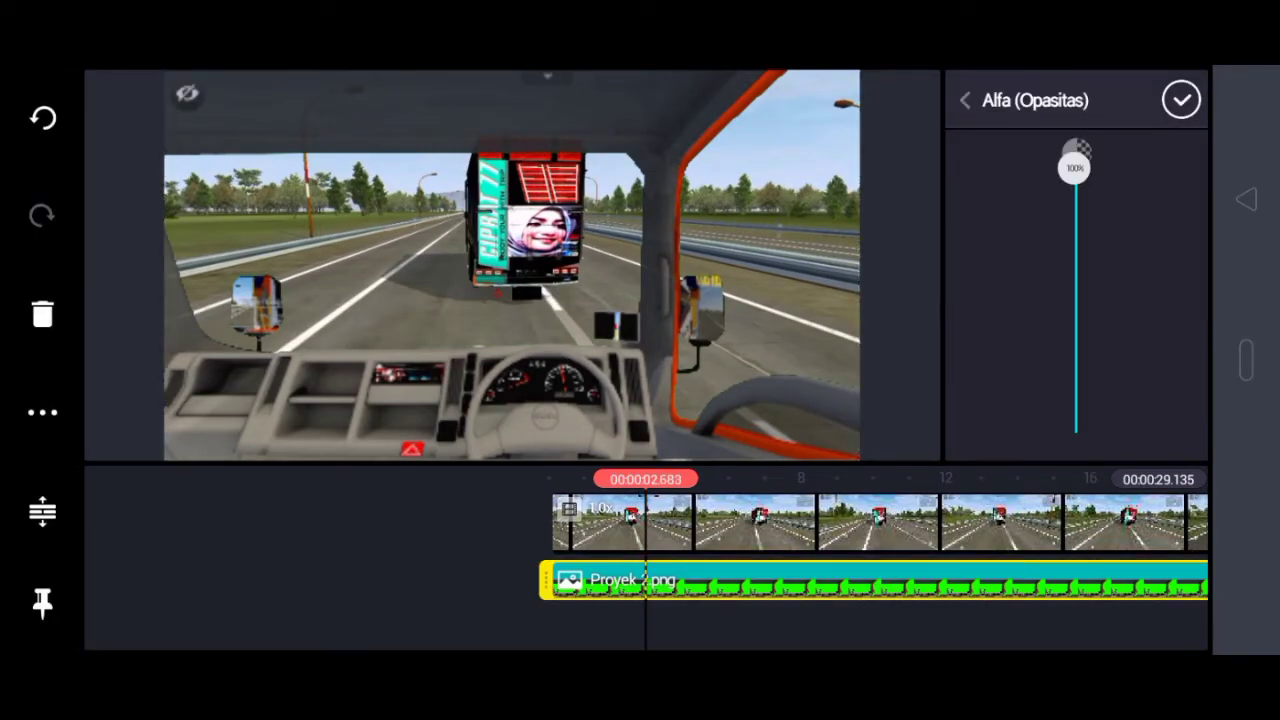
left_click(1180, 100)
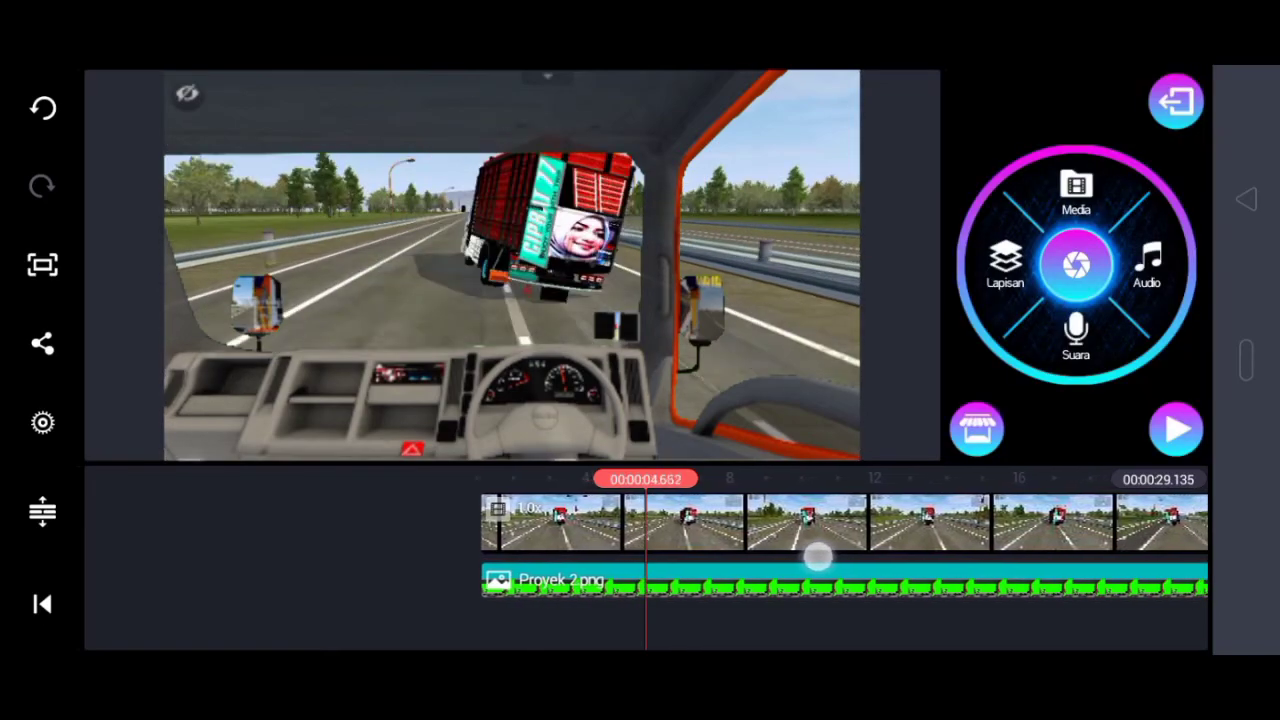
left_click_drag(816, 556, 710, 548)
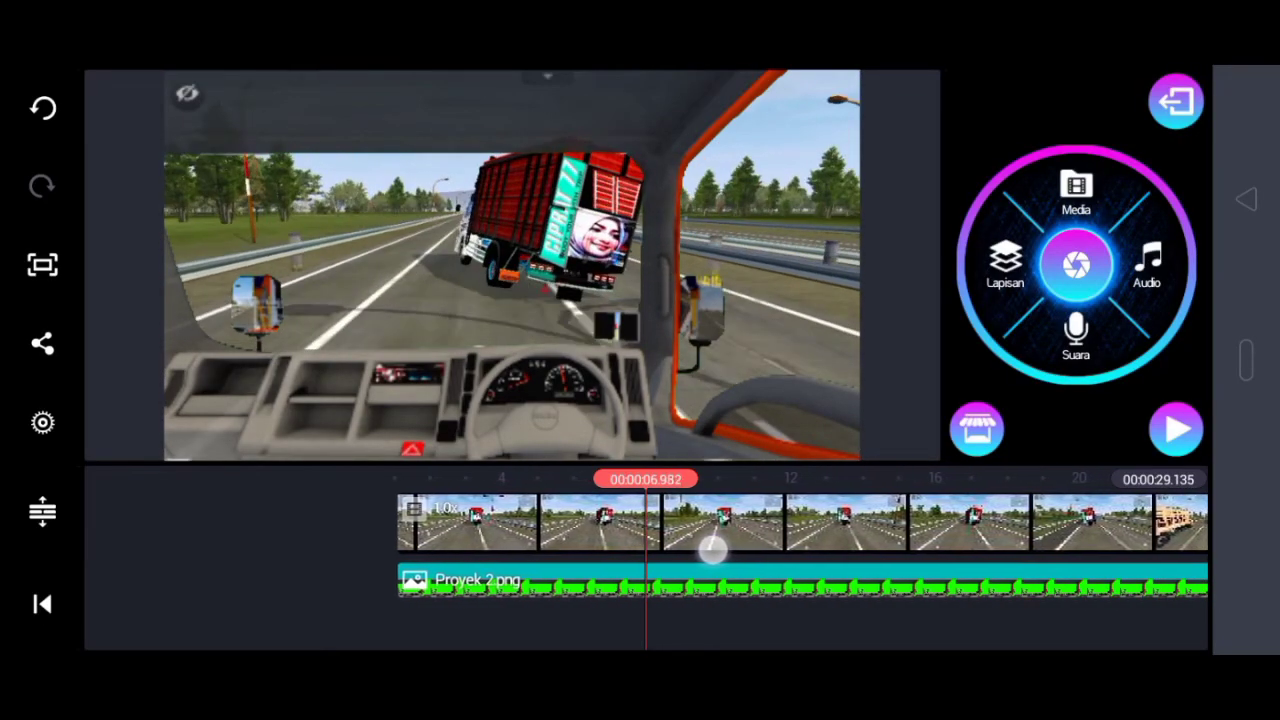
left_click(1176, 428)
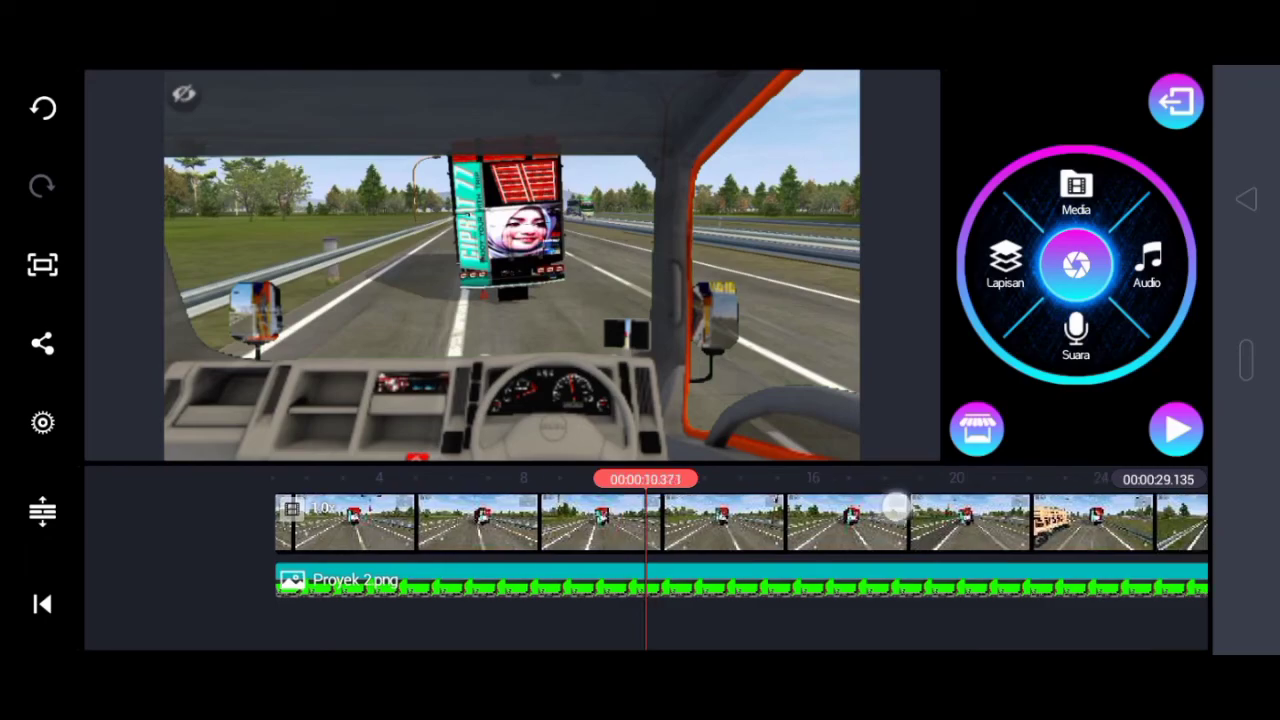
Step: Export the finished truck video with the see-through cab overlay via EKSPOR
left_click(1176, 428)
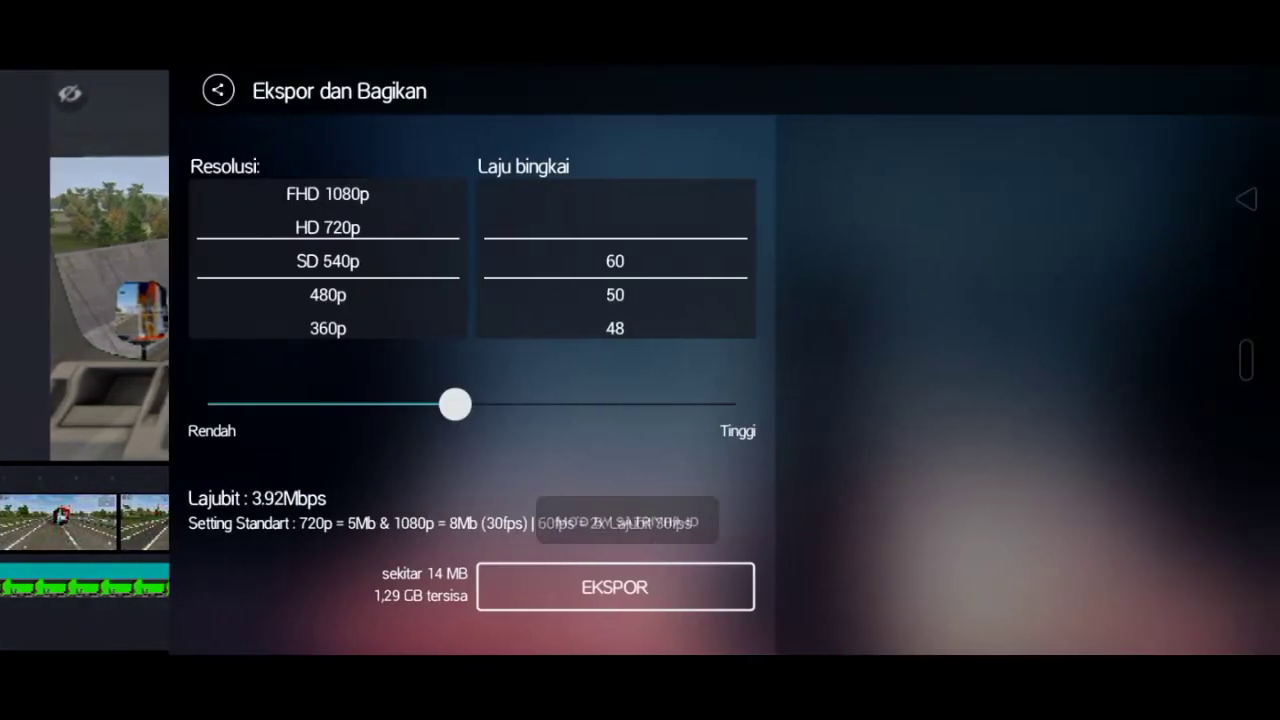
left_click(616, 586)
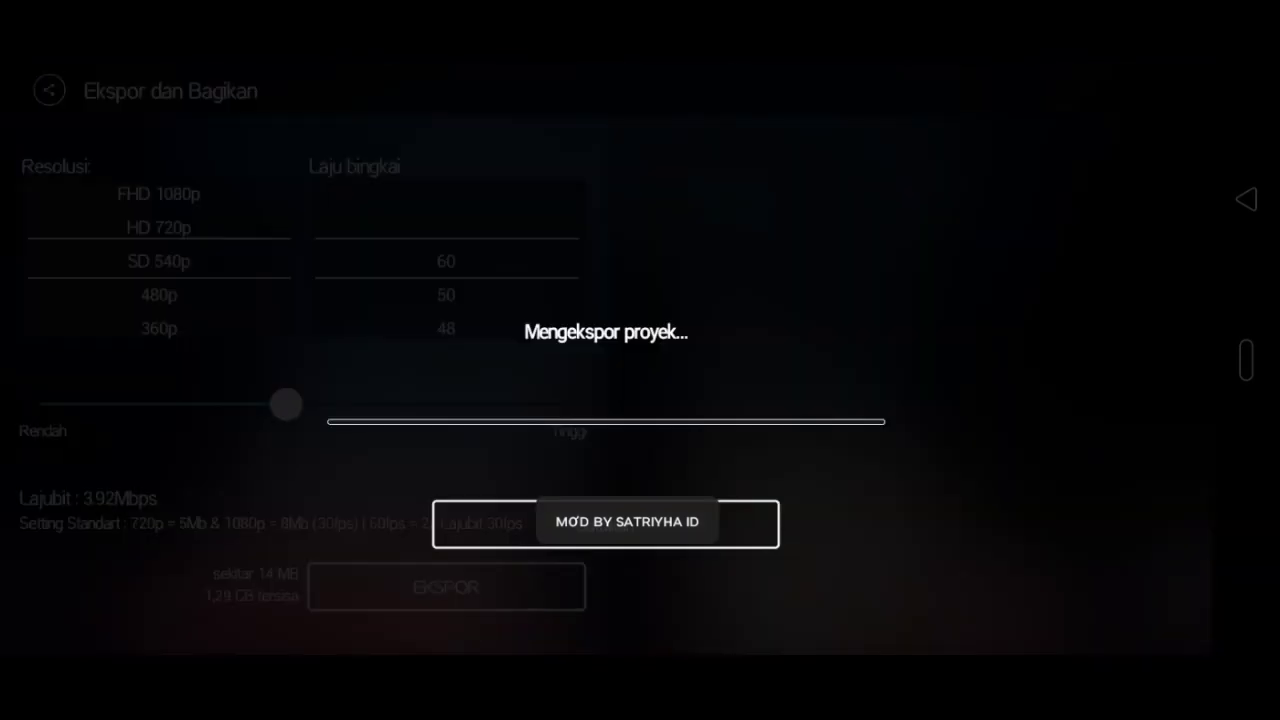